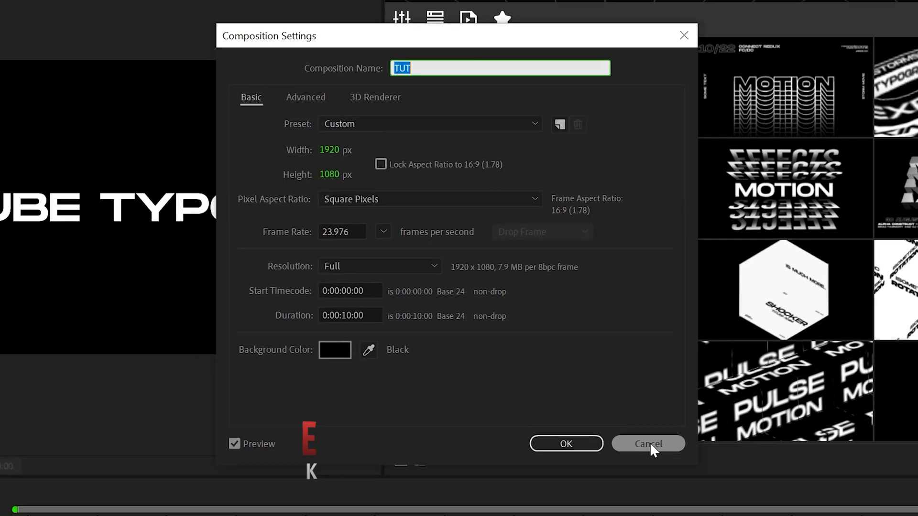
- Cancel Composition Settings and select the CRAZY TUBE TYPO text layer
click(648, 444)
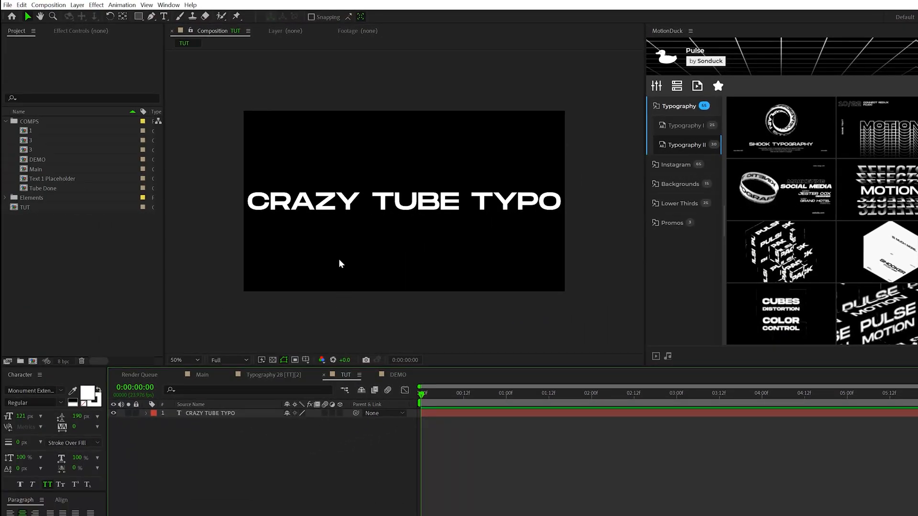
click(209, 413)
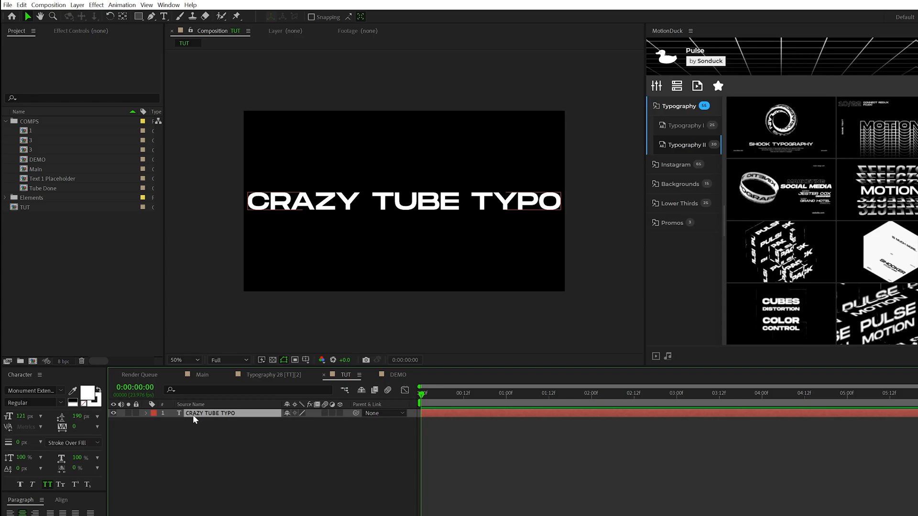
- Pre-compose the title as Title Placeholder 1 and add a black background solid
click(73, 5)
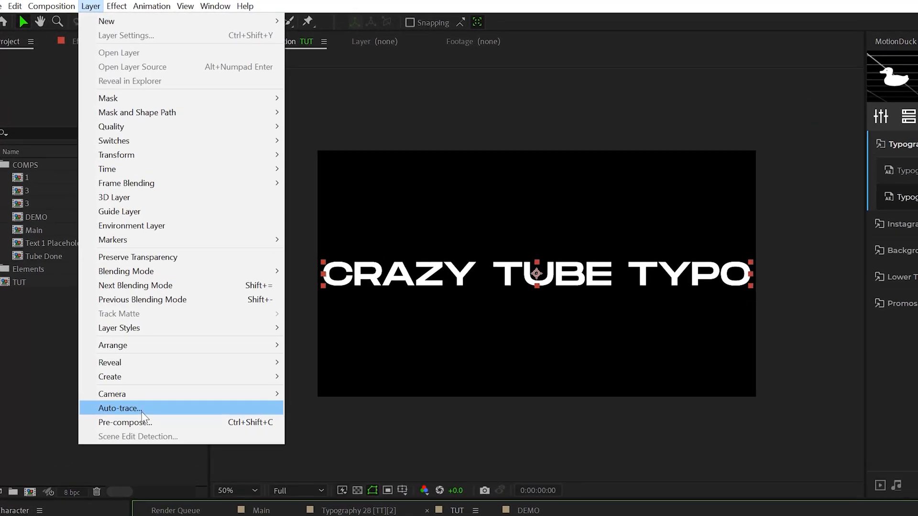
click(124, 423)
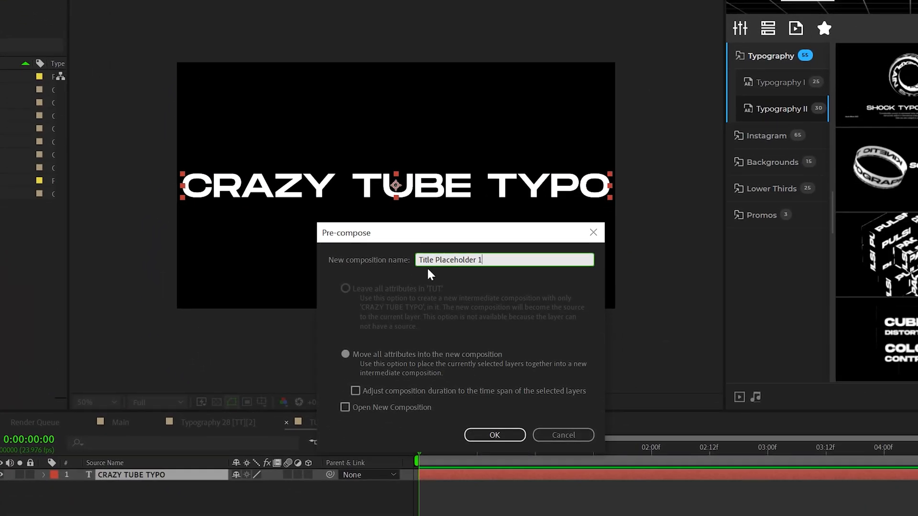
click(495, 435)
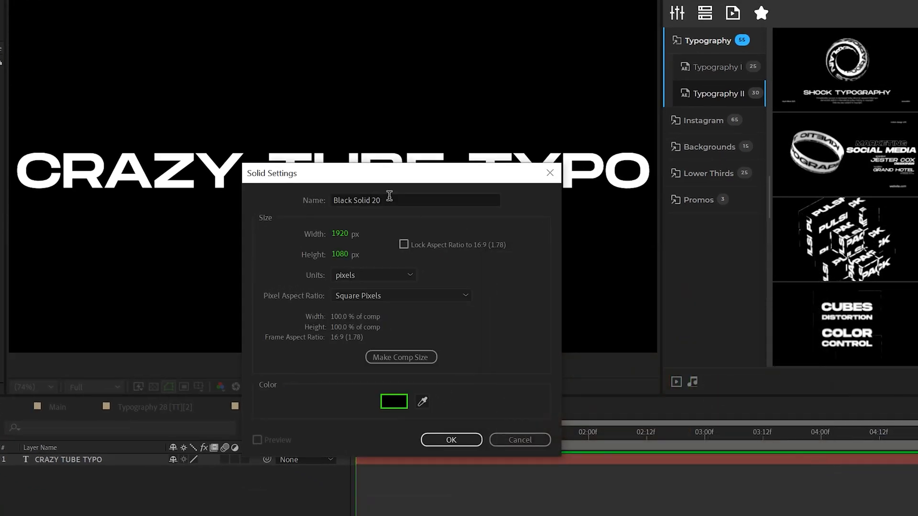
click(451, 440)
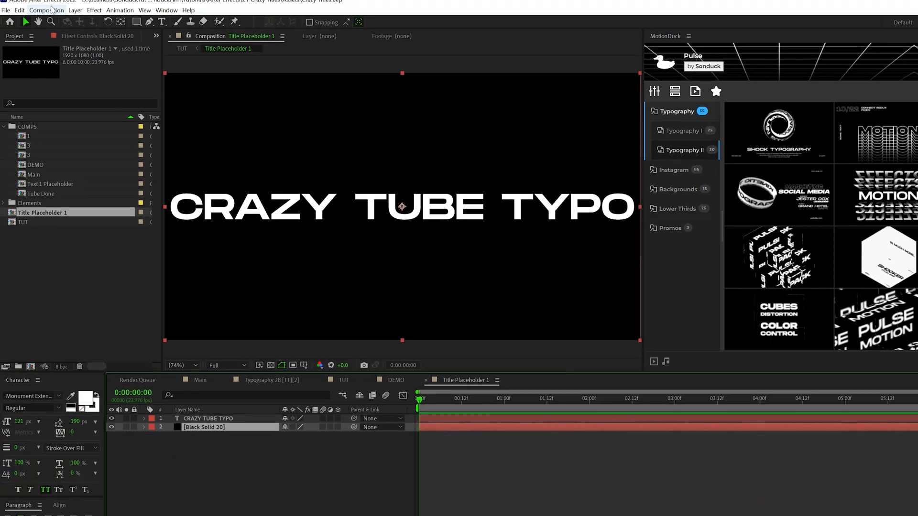
- Crop Title Placeholder 1 to a 1920×190 strip via Composition Settings
click(52, 10)
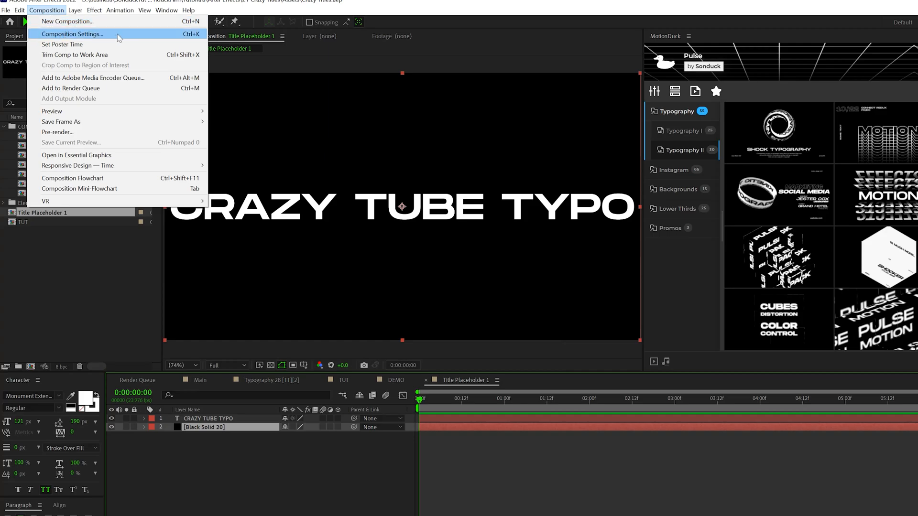
click(72, 34)
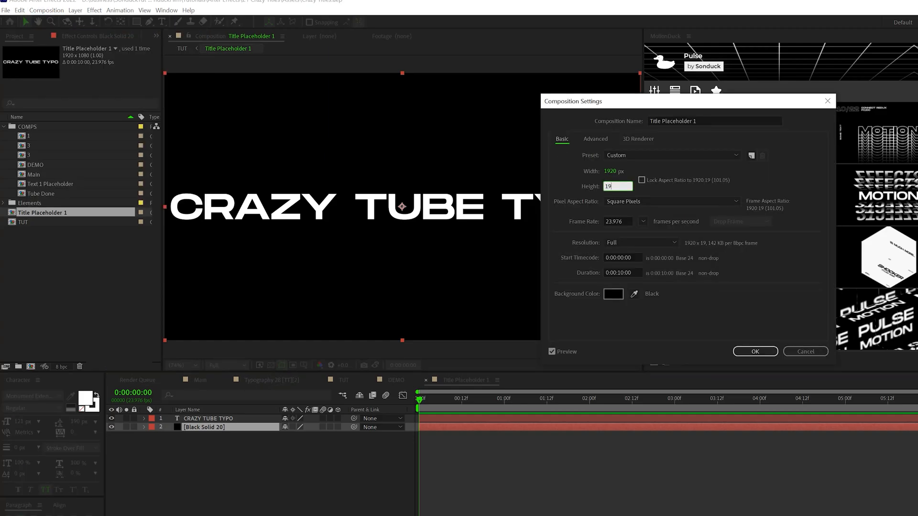
click(756, 352)
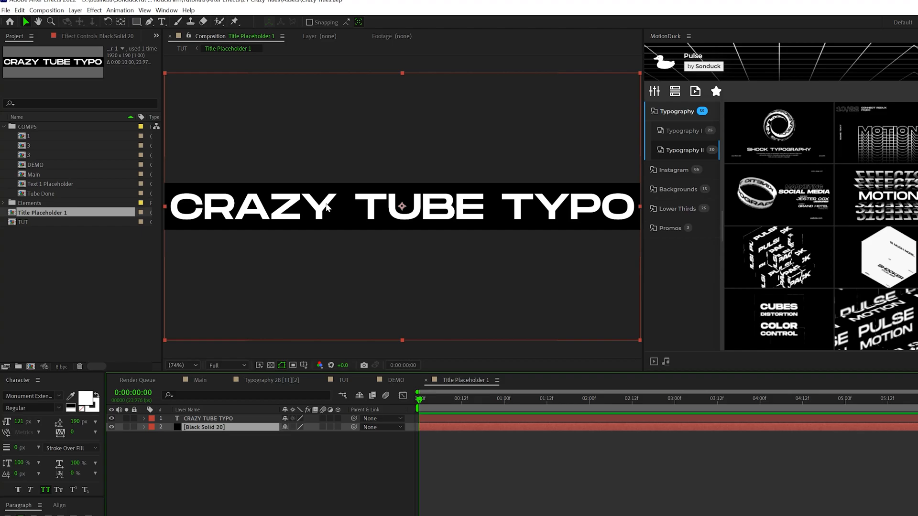
click(181, 365)
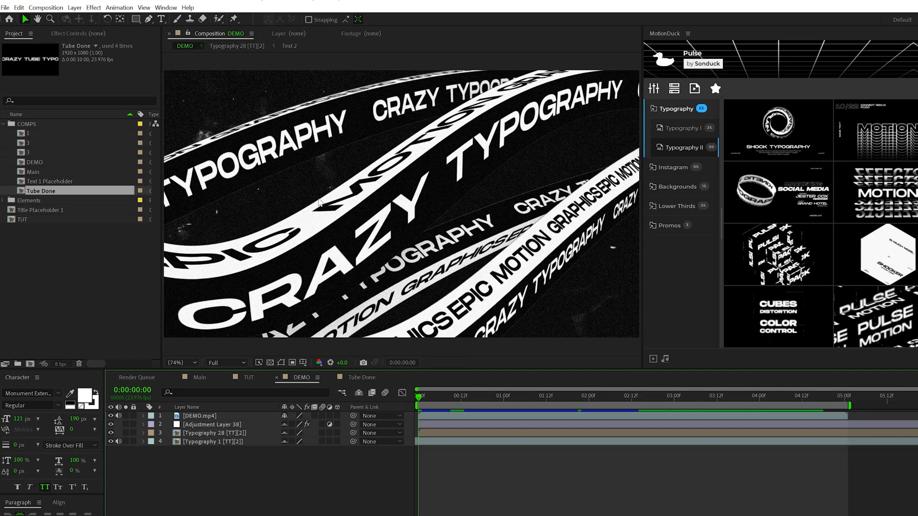
- Return to the TUT composition to assemble the title copies
click(248, 378)
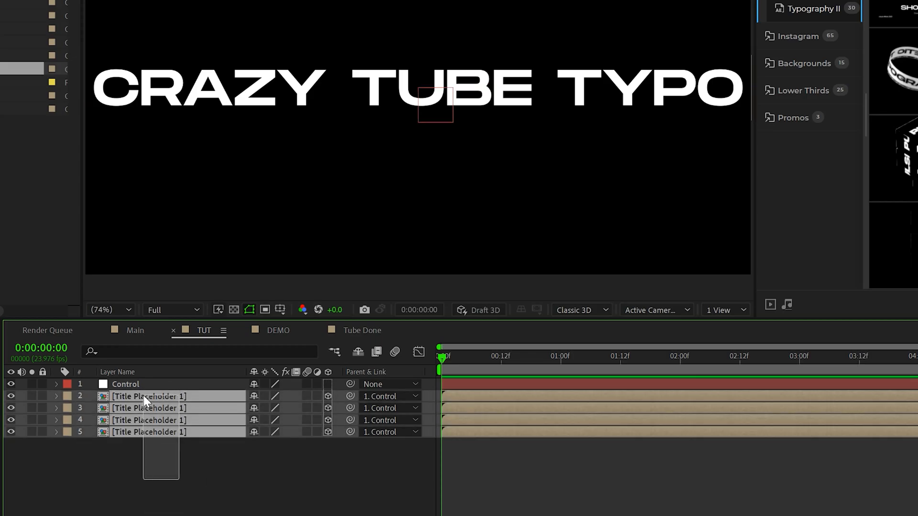
- Reveal position and rotation on the copies and enter the -90° X rotation
click(147, 396)
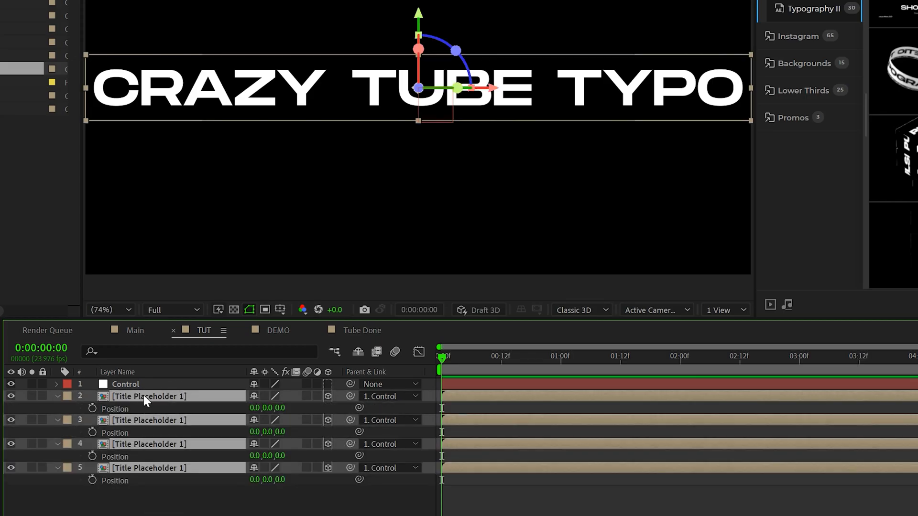
click(61, 396)
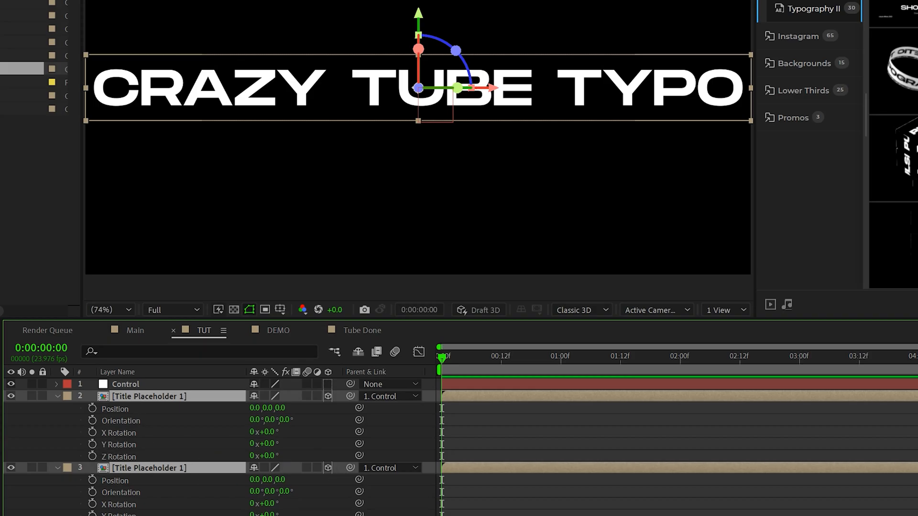
mouse_move(507, 505)
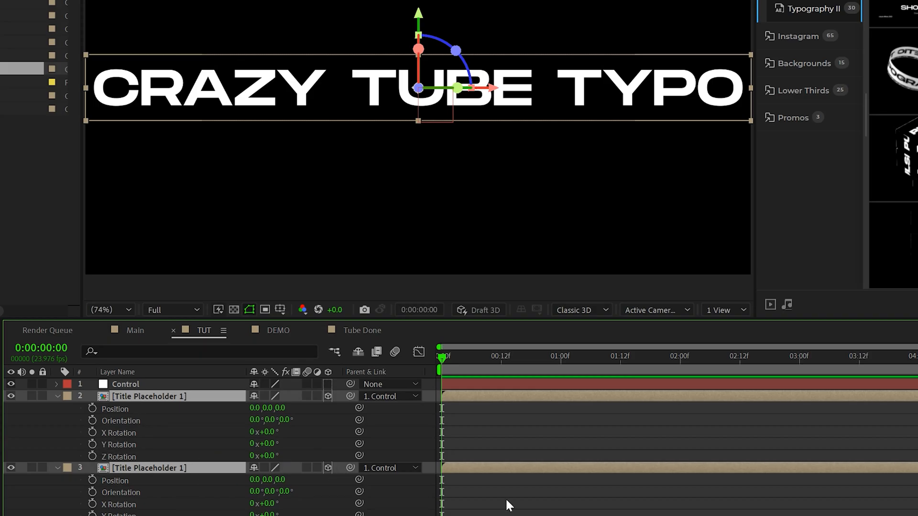
mouse_move(354, 453)
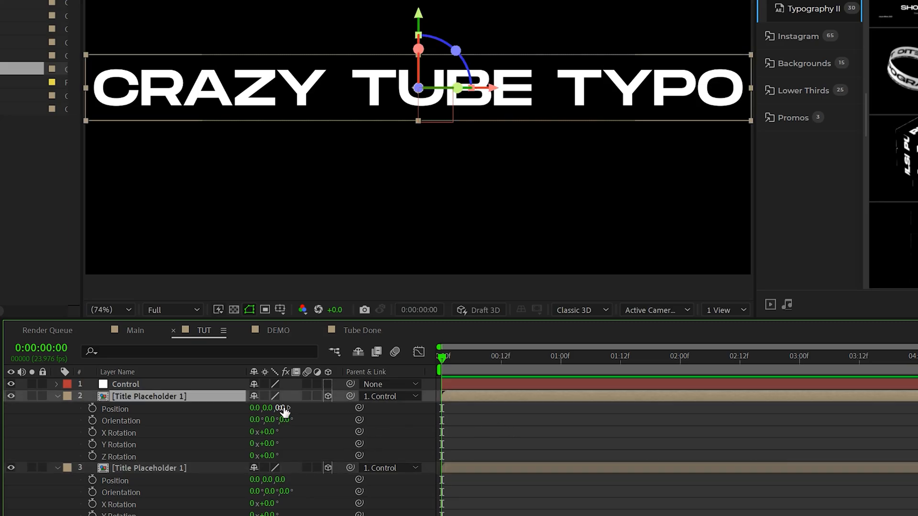
text(-95)
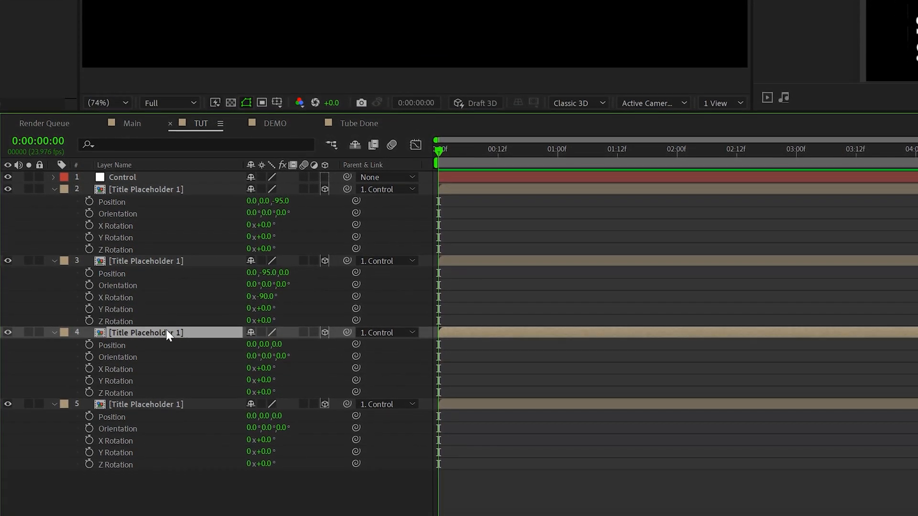
- Set layer 4's depth position to 95.0 to offset it from the centre
click(276, 333)
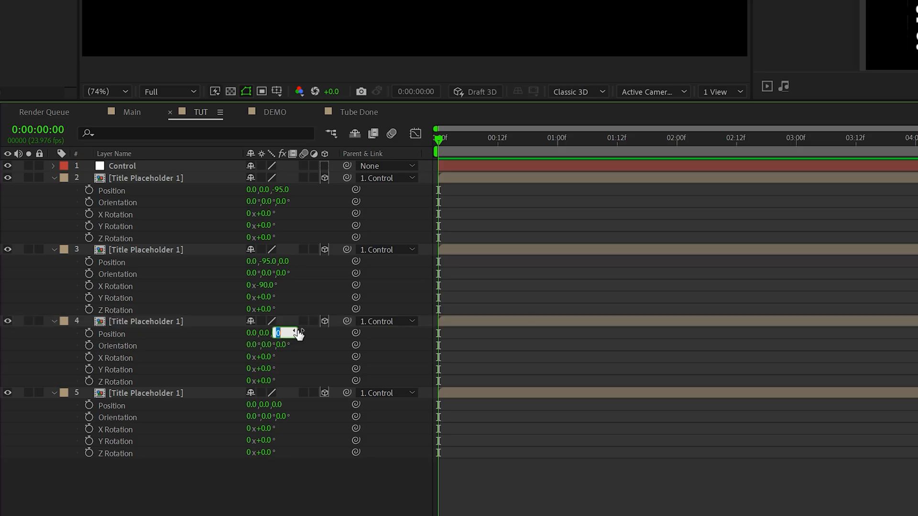
text(95.0)
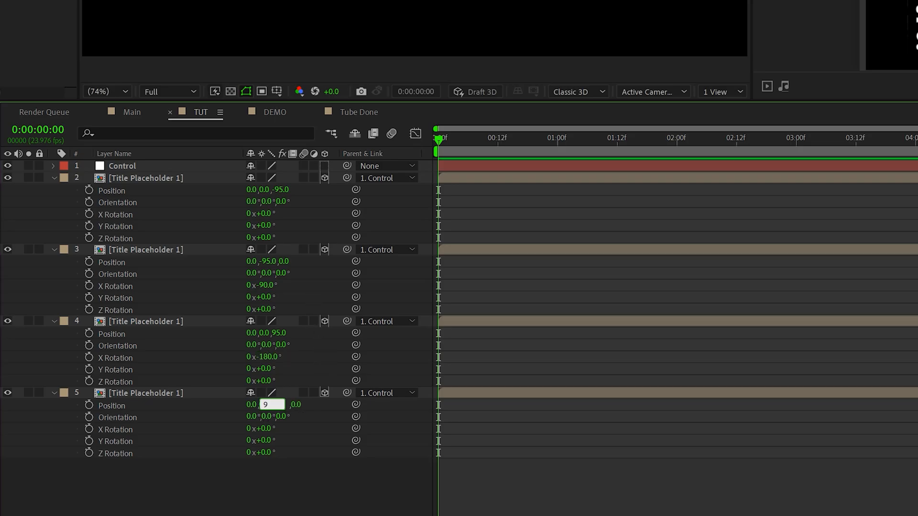
key(Enter)
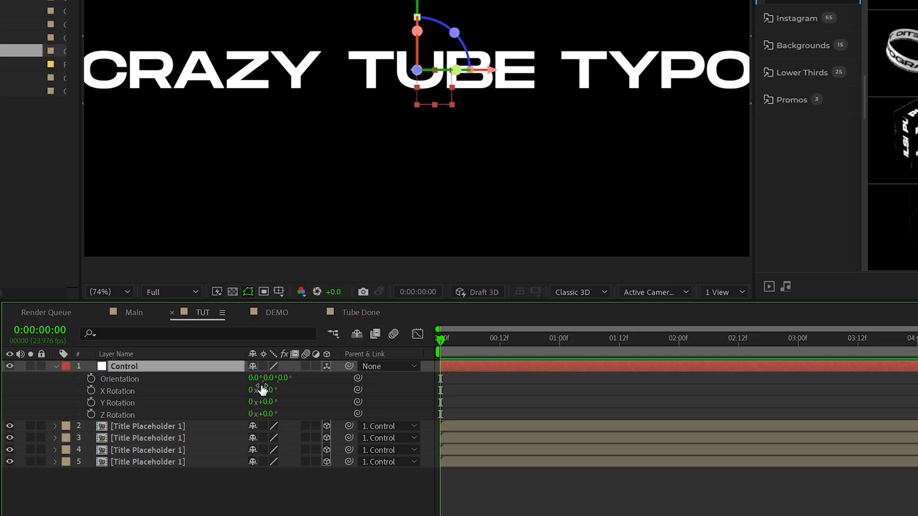
- Give Control's X Rotation the expression time*50 so the tube keeps spinning
drag(266, 390, 267, 390)
text(t)
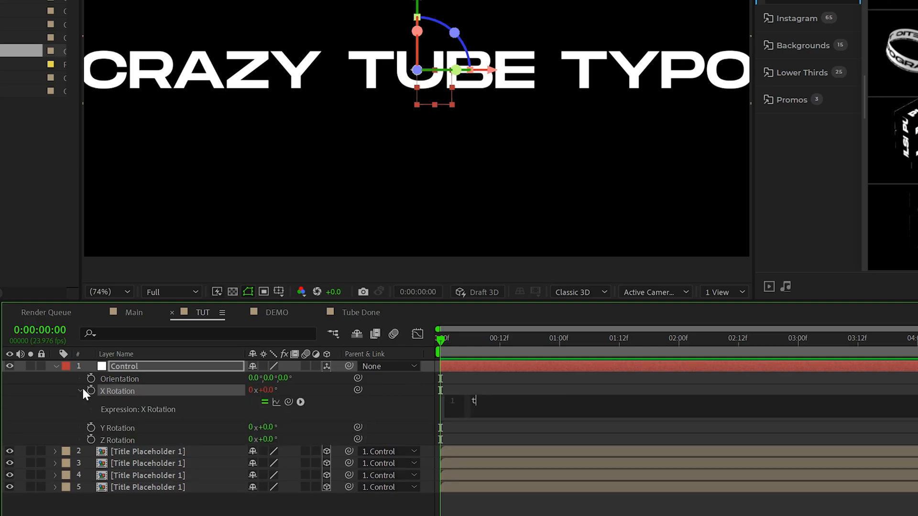
text(ime*50)
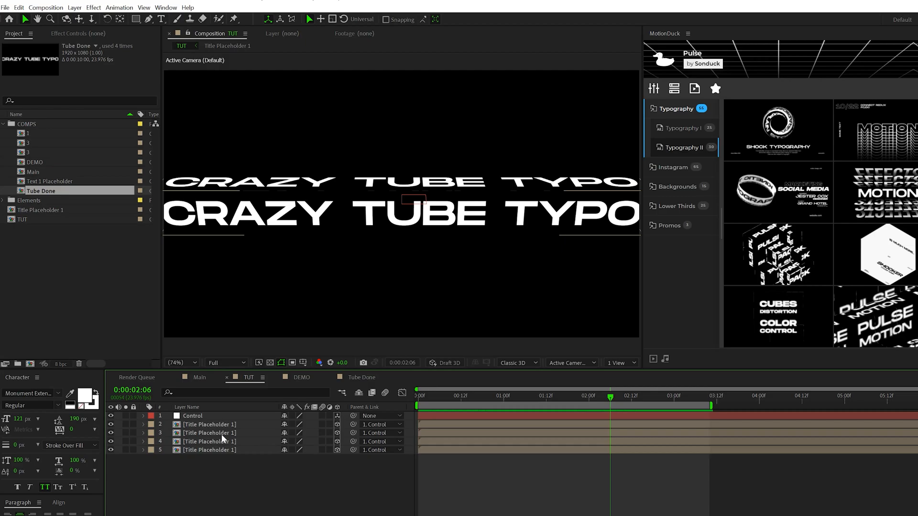
- Apply Invert to one Title Placeholder 1 strip and show the Project panel
click(208, 433)
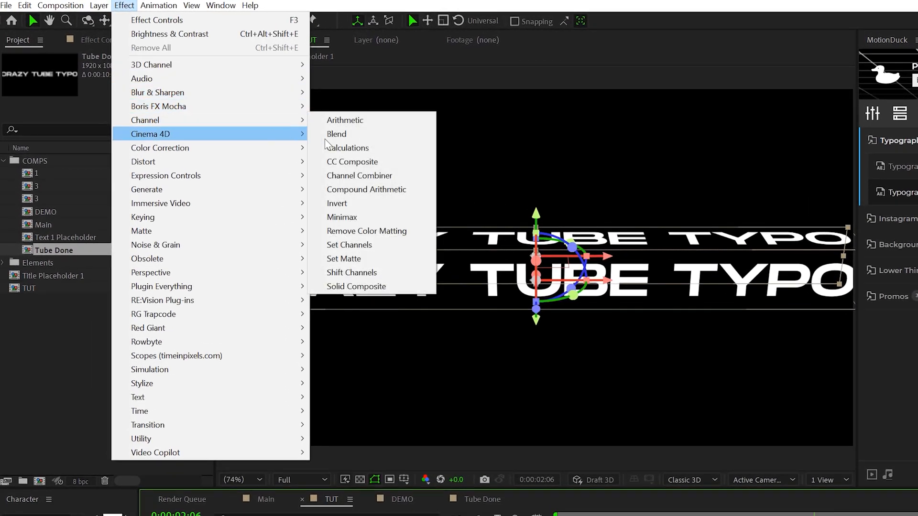
click(337, 203)
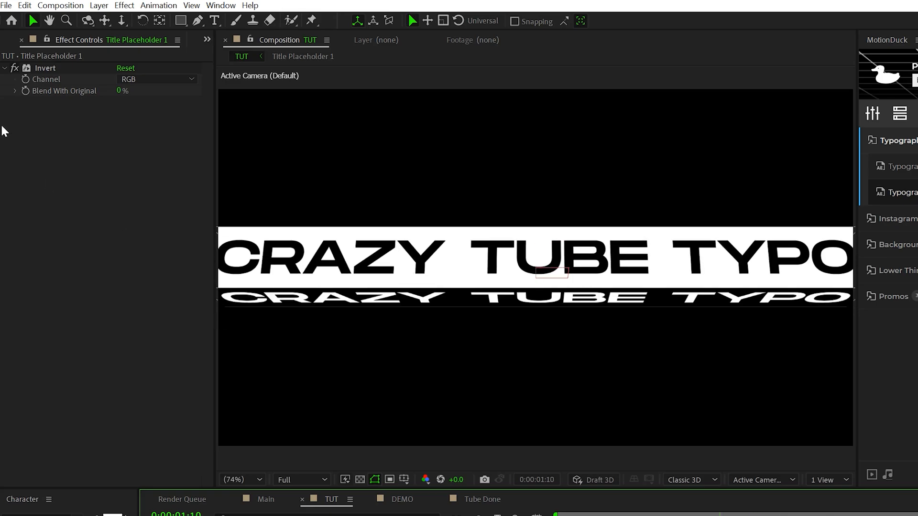
click(15, 40)
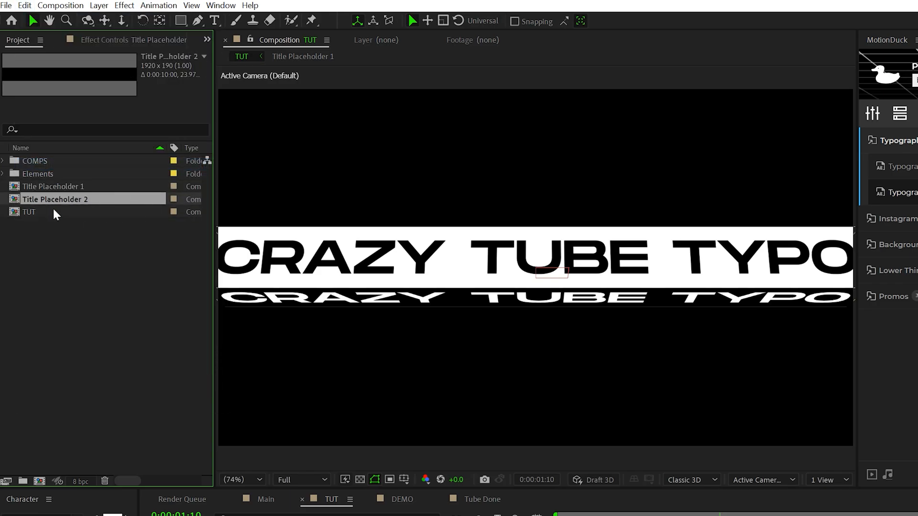
- Edit Title Placeholder 2's text to read EPIC TYPOGRAPY with the Type tool
double_click(55, 199)
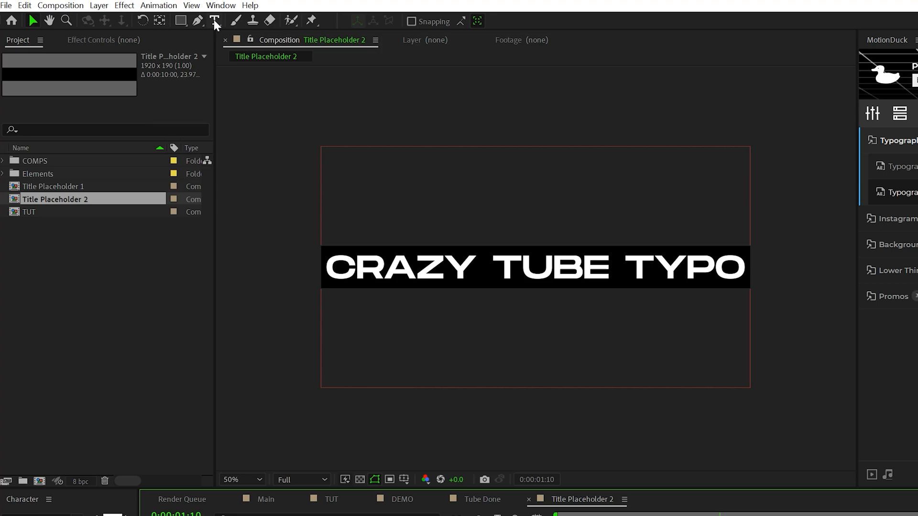
click(214, 20)
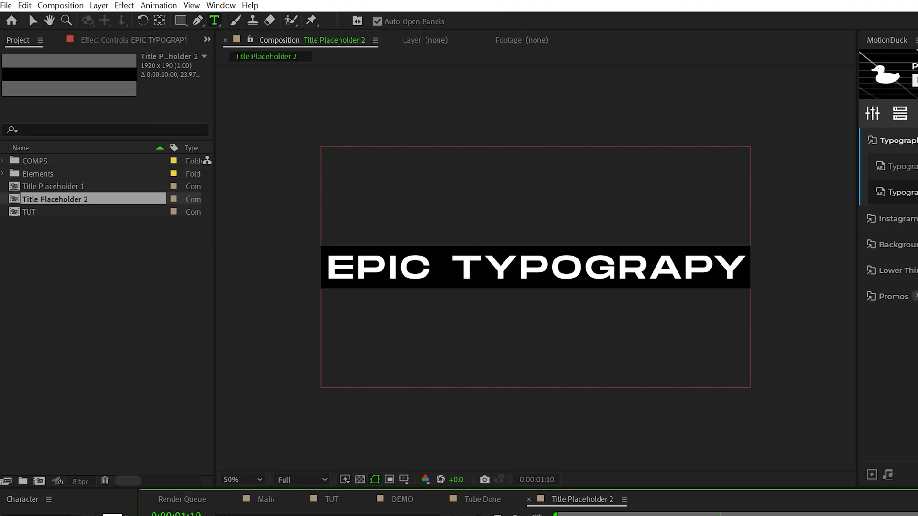
click(330, 500)
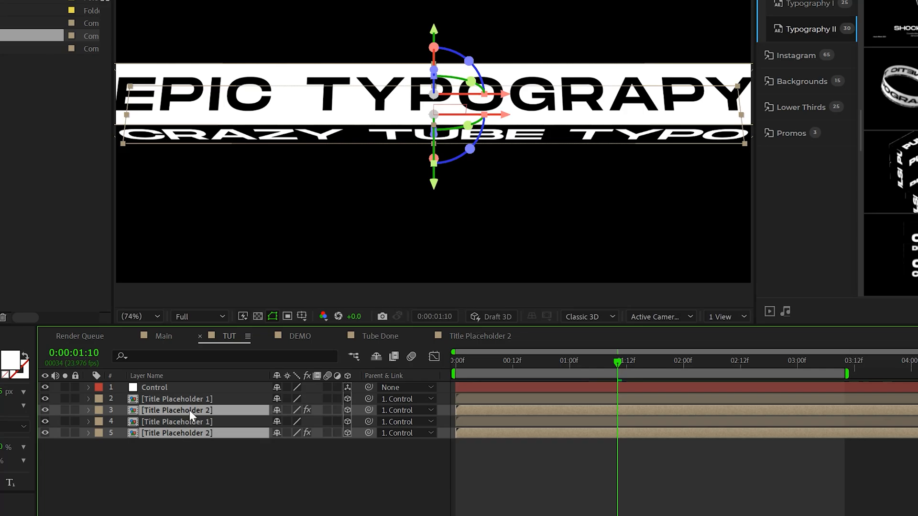
- Select the second-title copies and switch to the DEMO composition
click(453, 362)
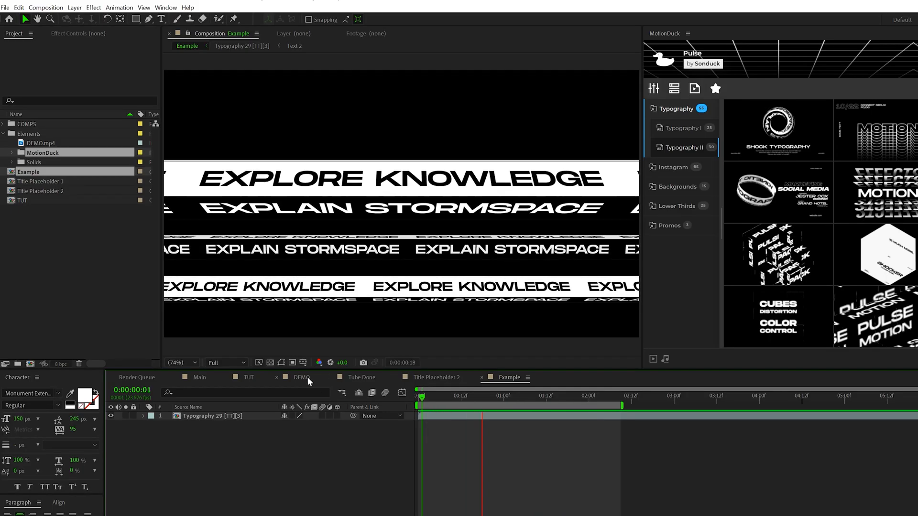
click(303, 377)
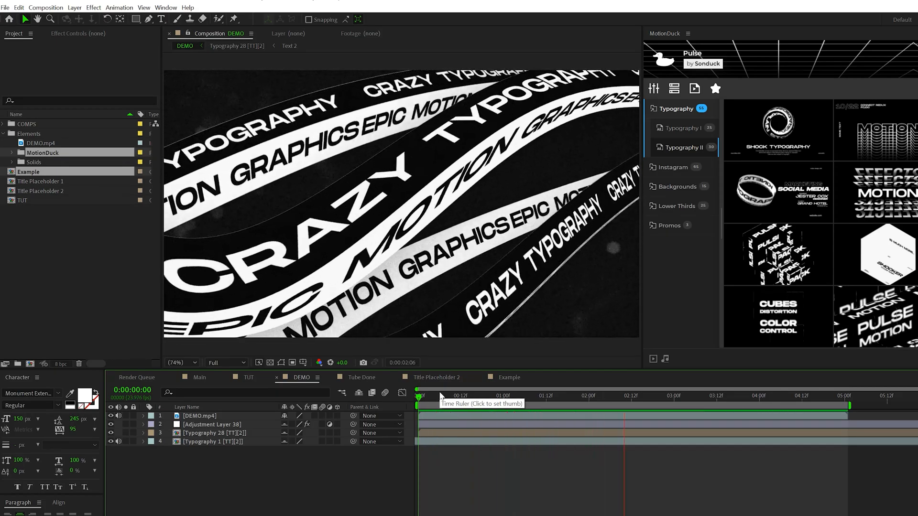
- In TUT, set Title Placeholder 1's Motion Tile Output Width to 600
click(509, 377)
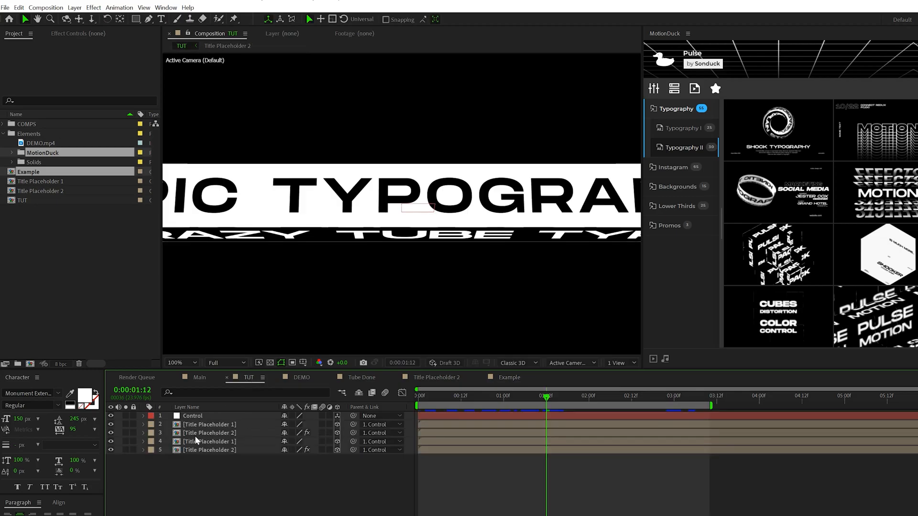
click(94, 7)
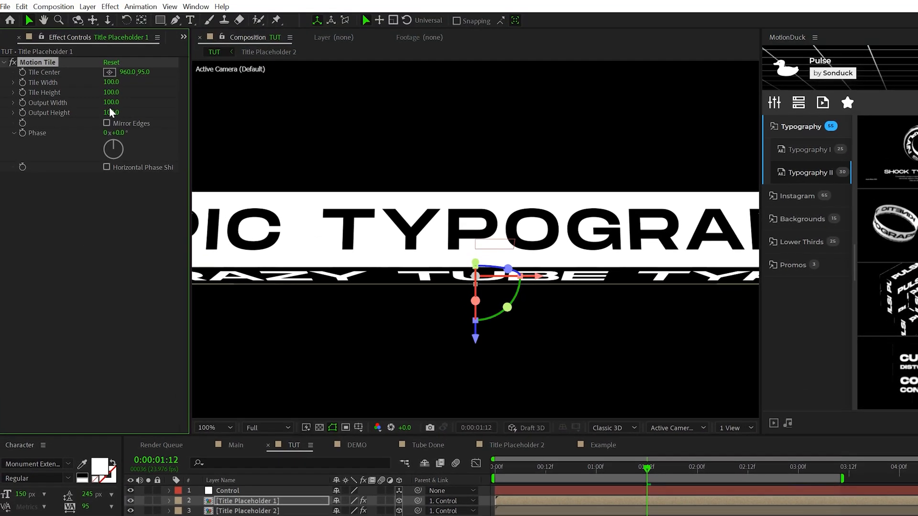
text(600)
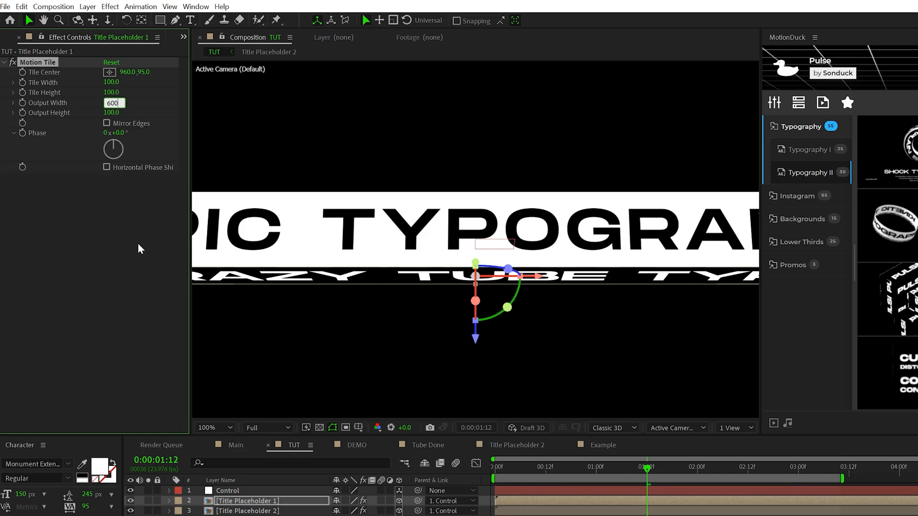
key(Enter)
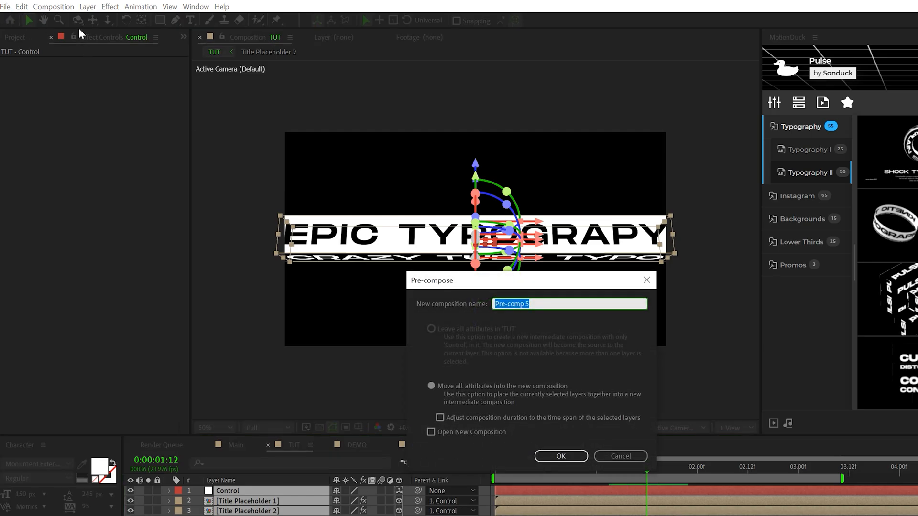
- Confirm pre-composing the Control and title layers into one new composition
click(560, 456)
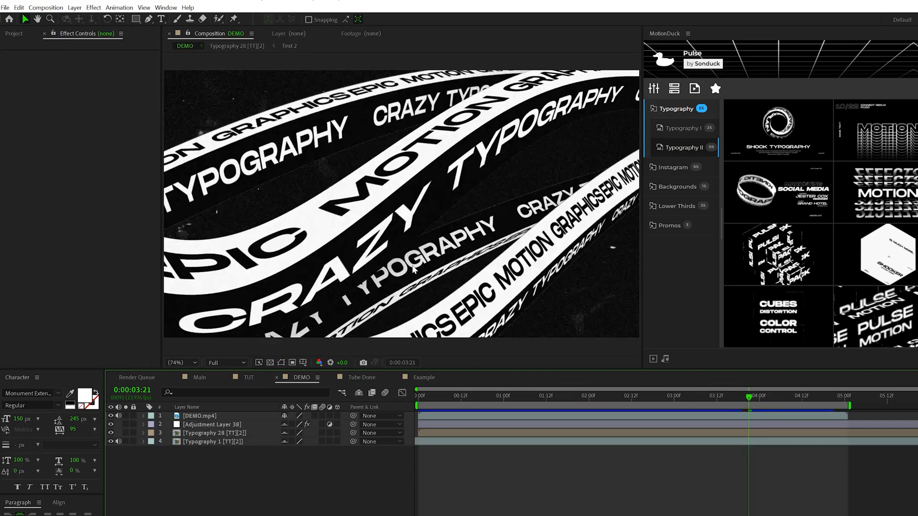
mouse_move(397, 210)
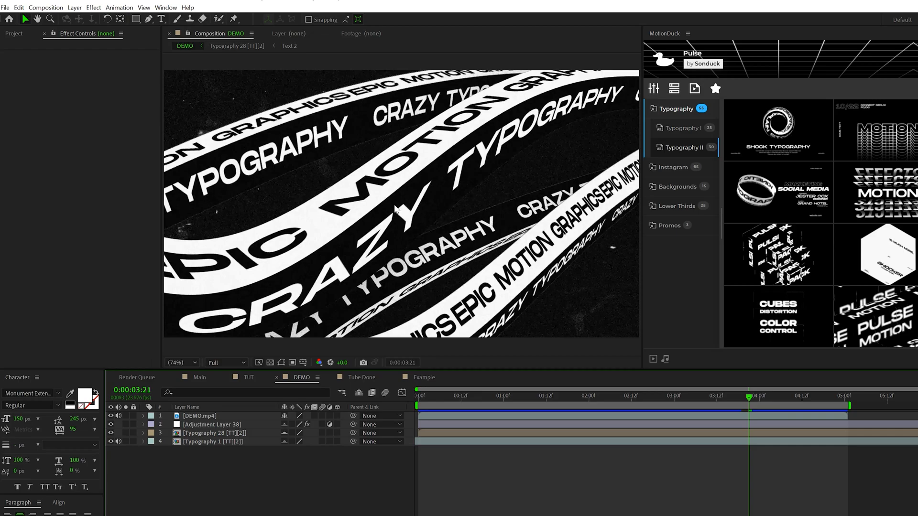
- Apply Drop Shadow to the nested Tube Typography layer: opacity 40%, direction 200°, distance 35, softness 450
click(248, 377)
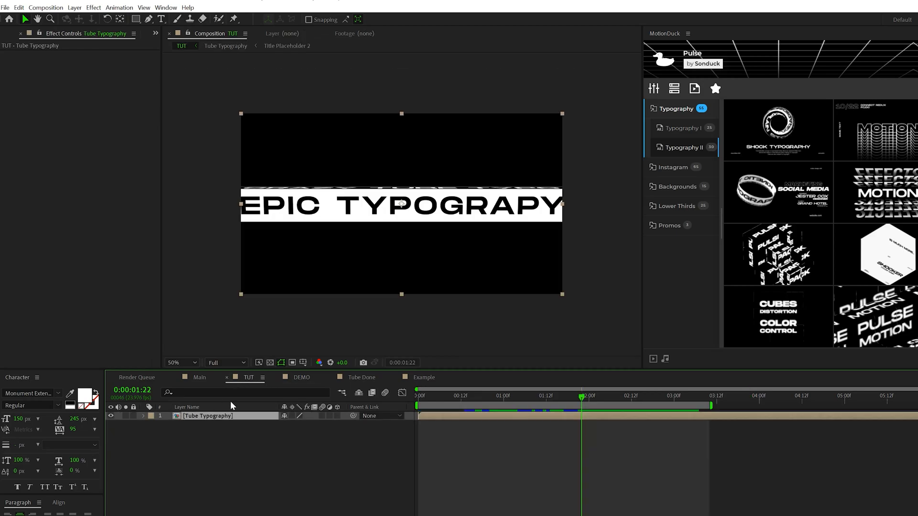
click(106, 8)
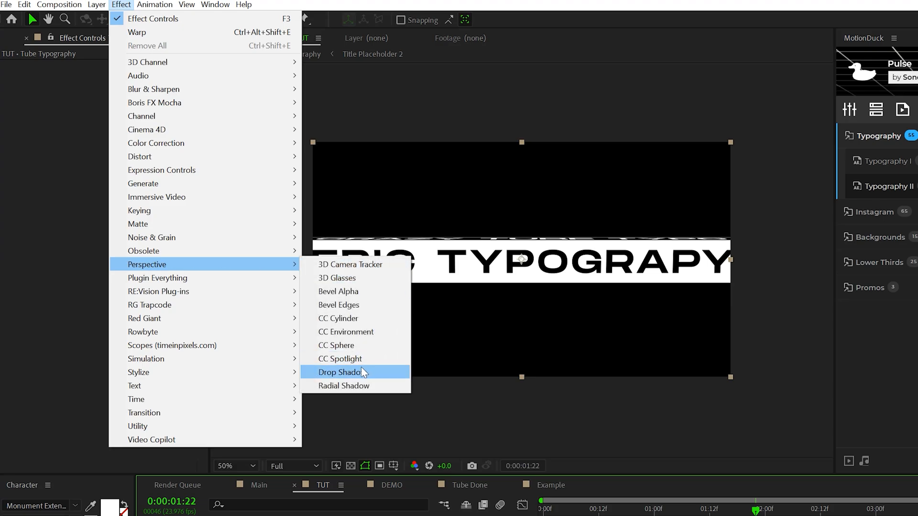
click(339, 372)
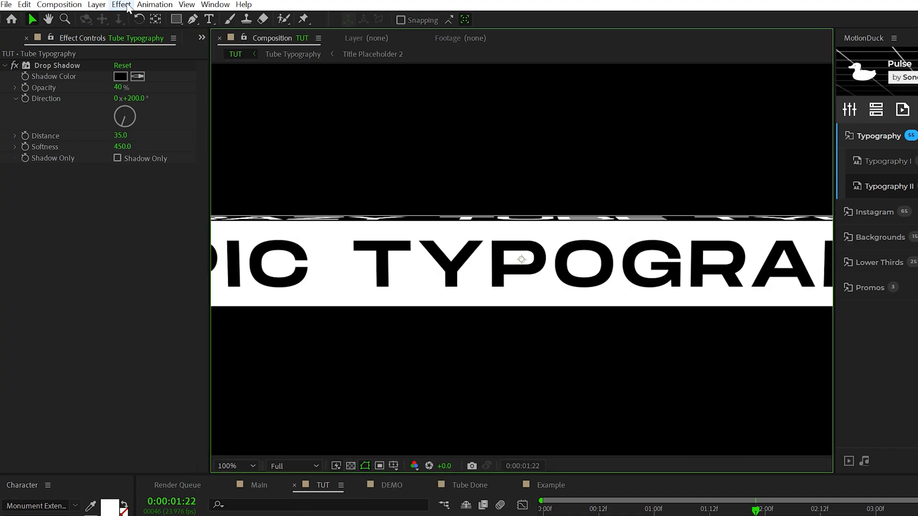
- Add a Warp effect in Wave style with Bend 57 and Horizontal Distortion 25 to the strip
click(120, 4)
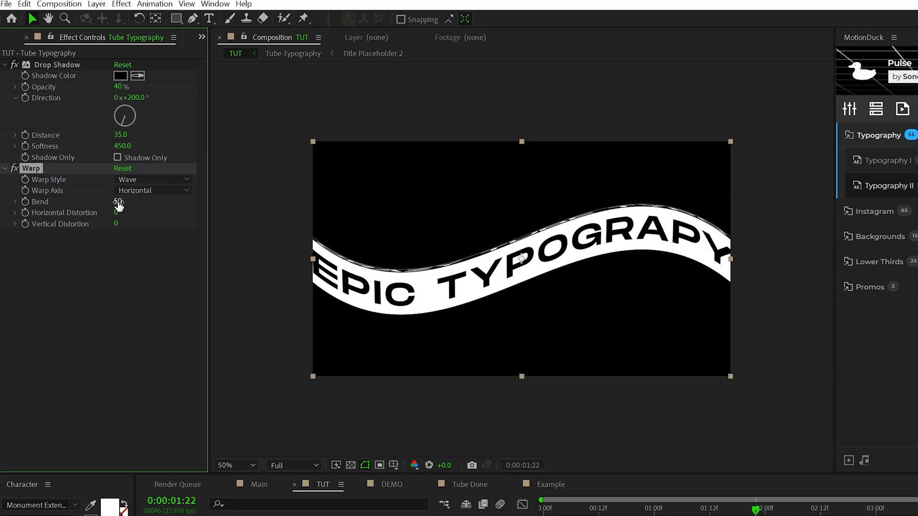
drag(118, 202, 135, 202)
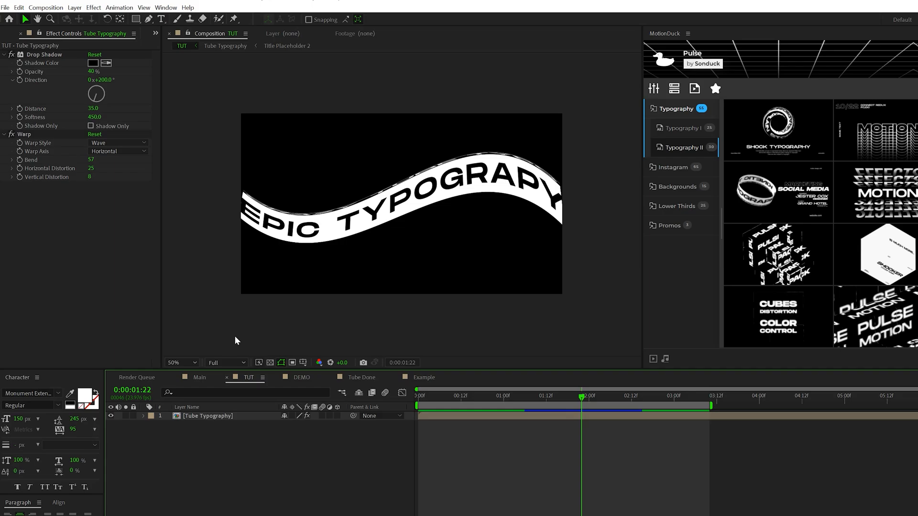
- Create Camera 1, orbit it so the strip recedes in perspective, and set Aperture to 15
click(109, 5)
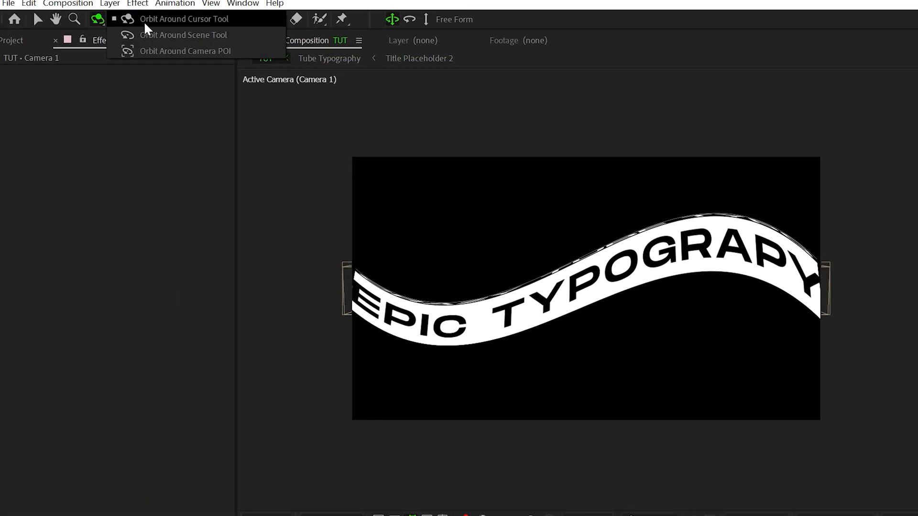
click(184, 18)
text(15)
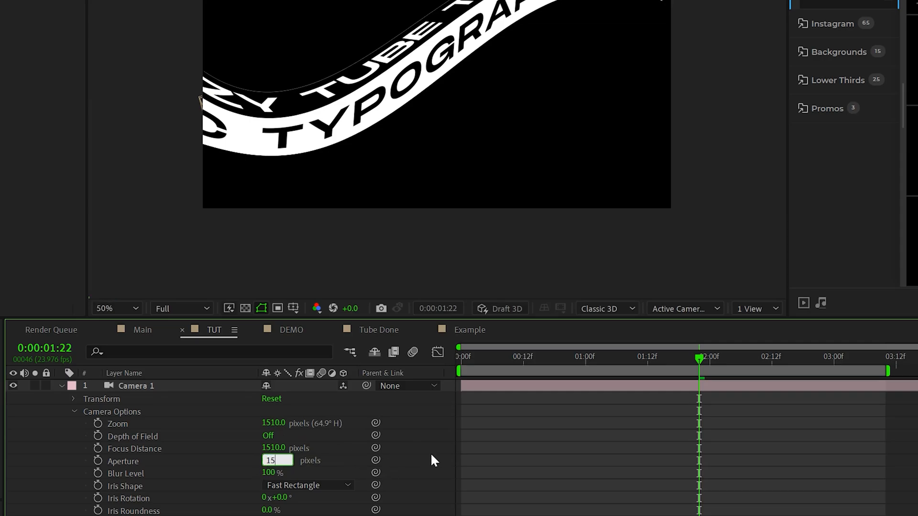
key(Enter)
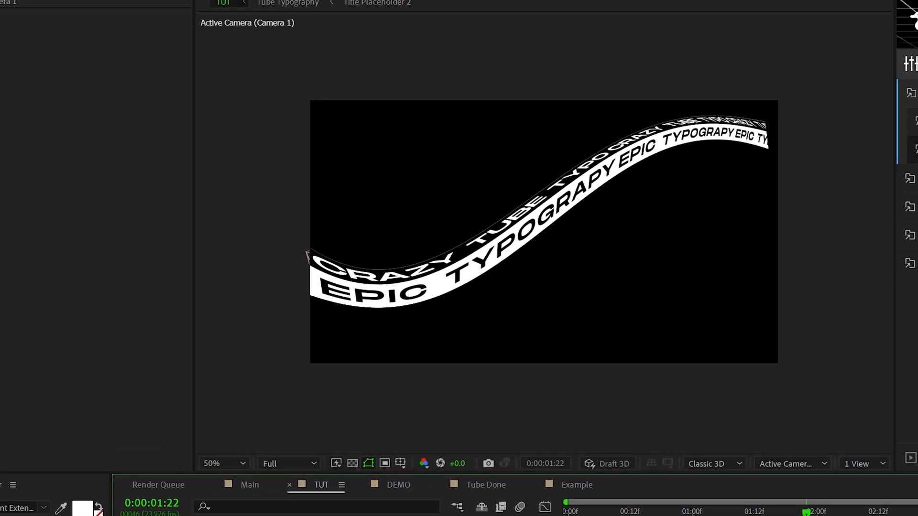
- Dolly Camera 1 toward the strip so the EPIC and CRAZY letters fill the frame
click(136, 24)
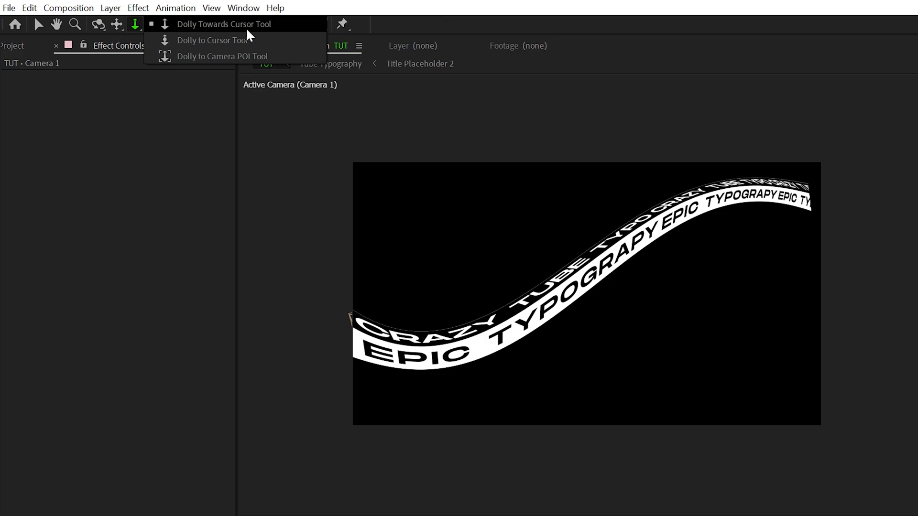
click(227, 24)
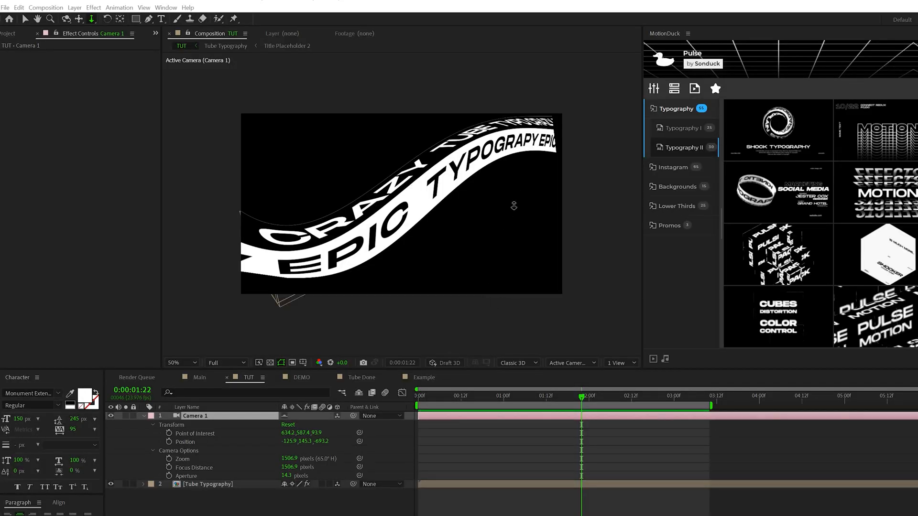
mouse_move(564, 132)
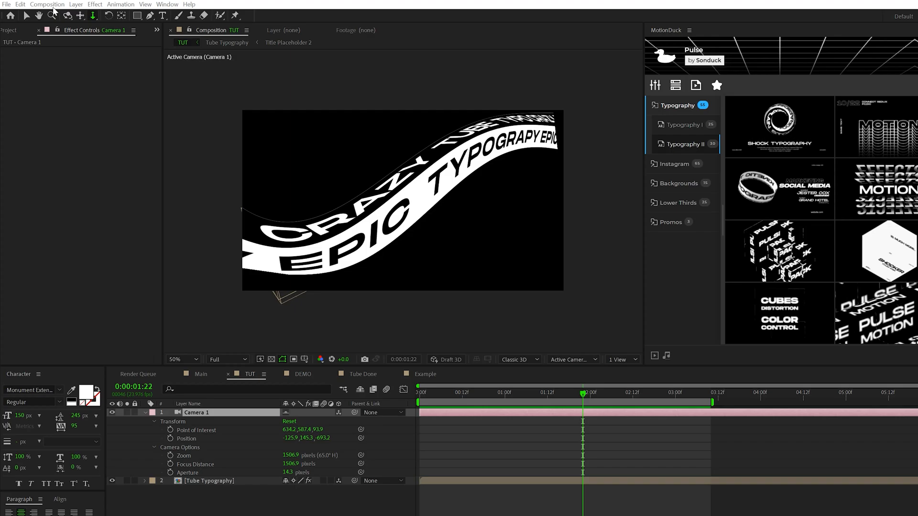
- Create an adjustment layer with a Transform effect scaled up to about 107% so no edges show
click(76, 4)
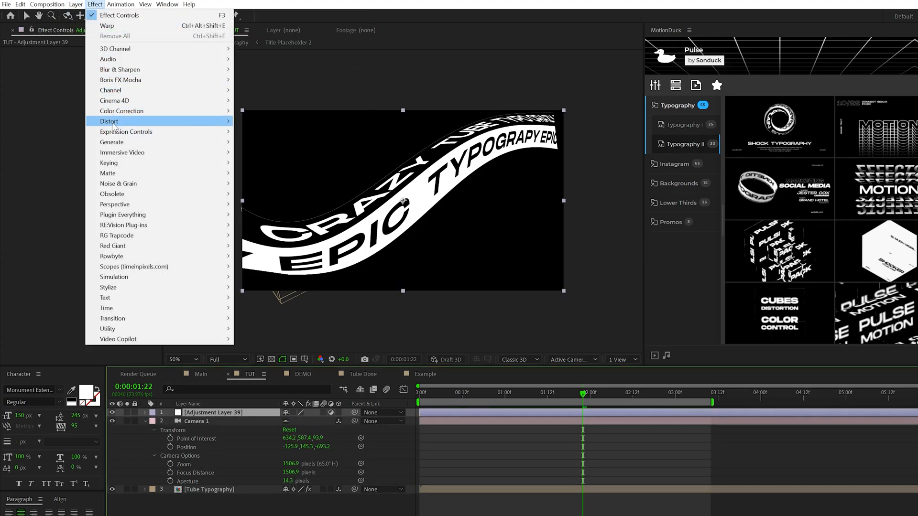
mouse_move(114, 121)
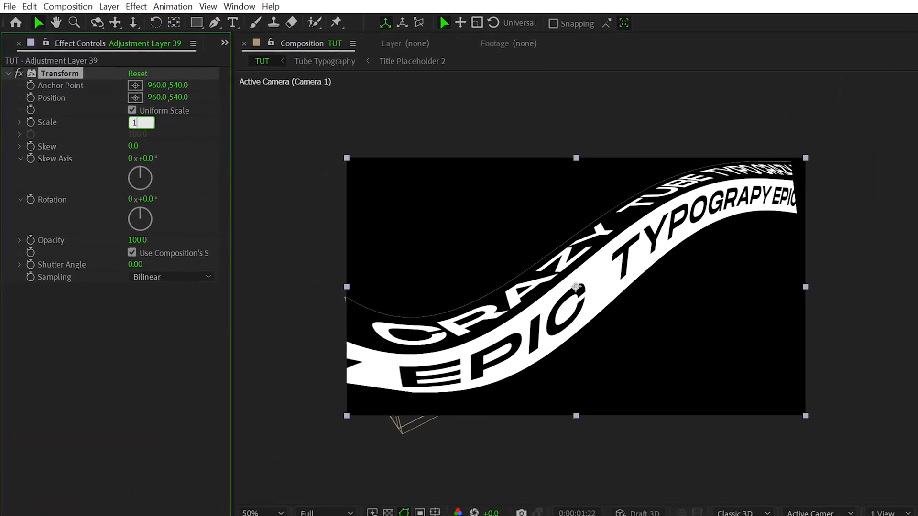
text(105)
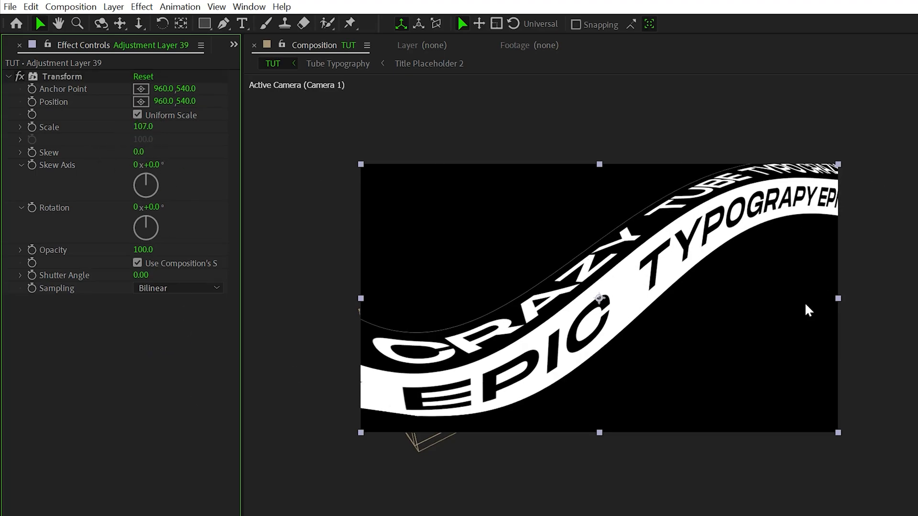
mouse_move(620, 445)
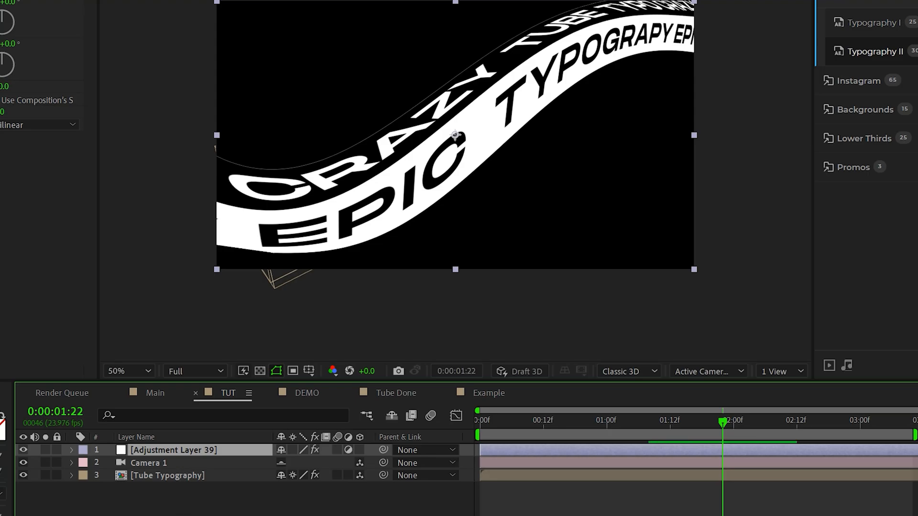
- Duplicate Tube Typography, push the copy back in Z, tweak its shadow and switch its warp to Bulge
click(167, 475)
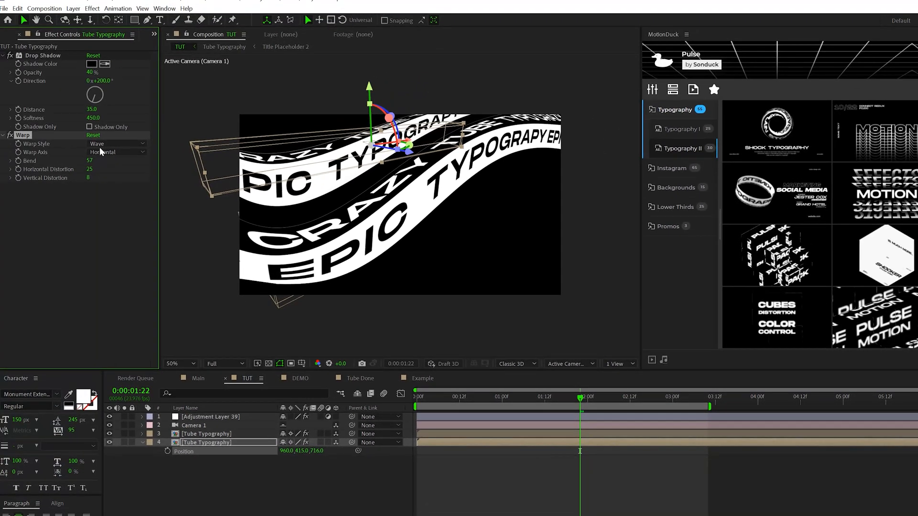
click(117, 143)
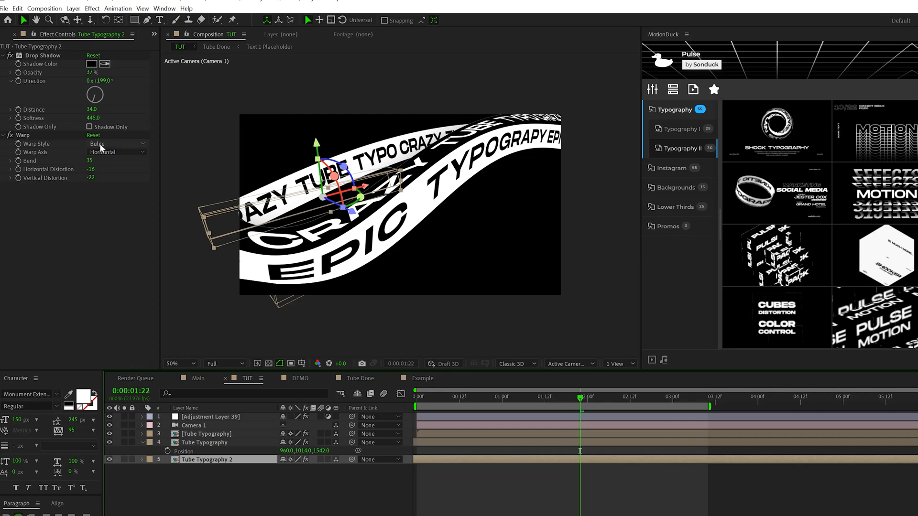
- Set the second strip's warp to Wave with Bend 40, Horizontal Distortion 88 and Vertical 8
click(115, 144)
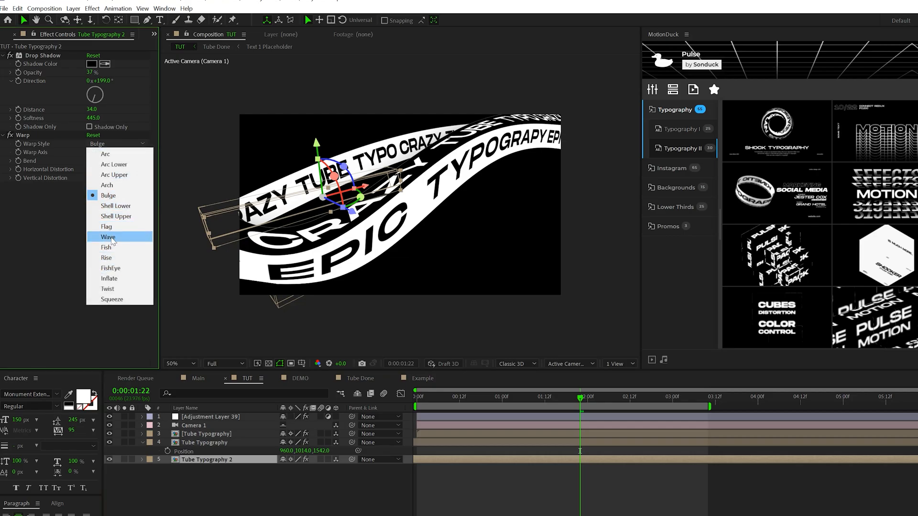
click(108, 237)
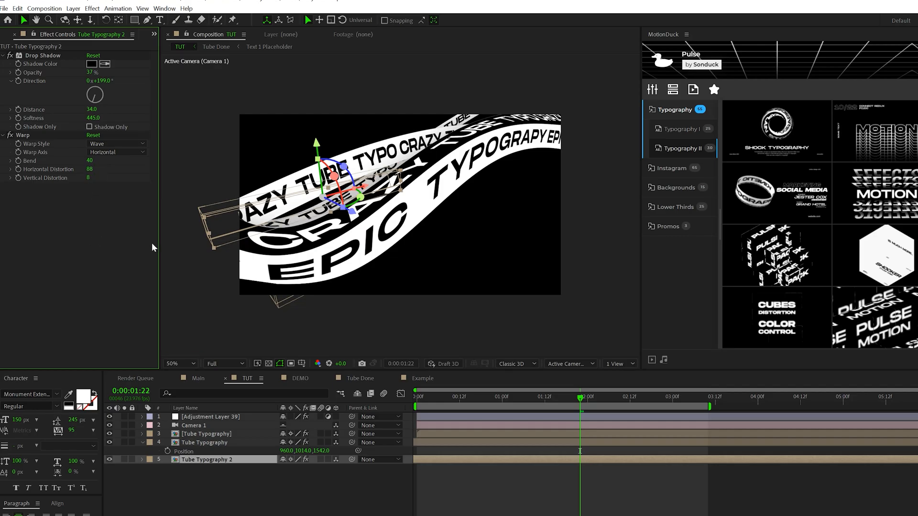
- Duplicate the strip again as a third copy positioned at 2420, 2464, 1542
click(148, 459)
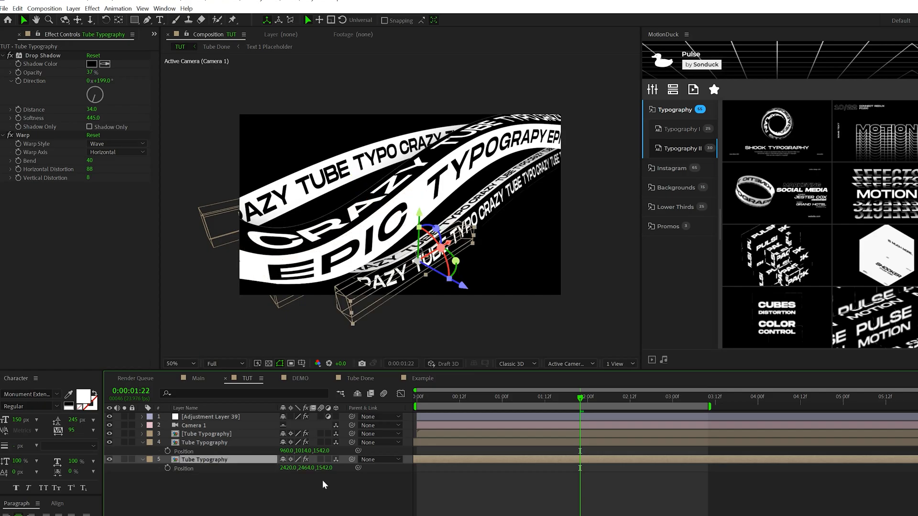
mouse_move(343, 484)
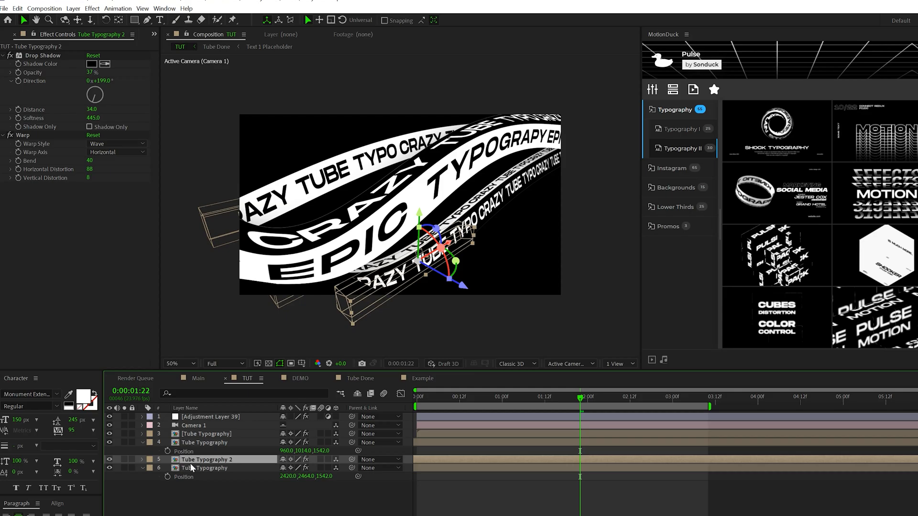
click(117, 144)
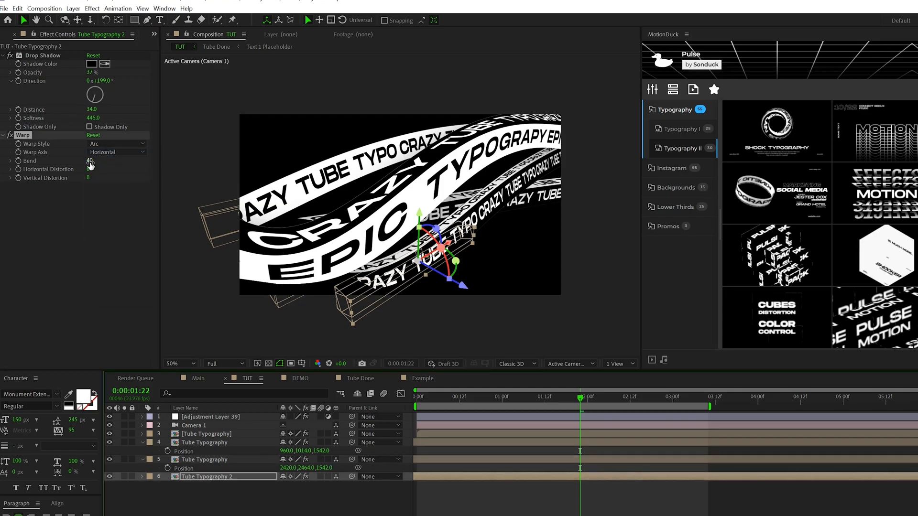